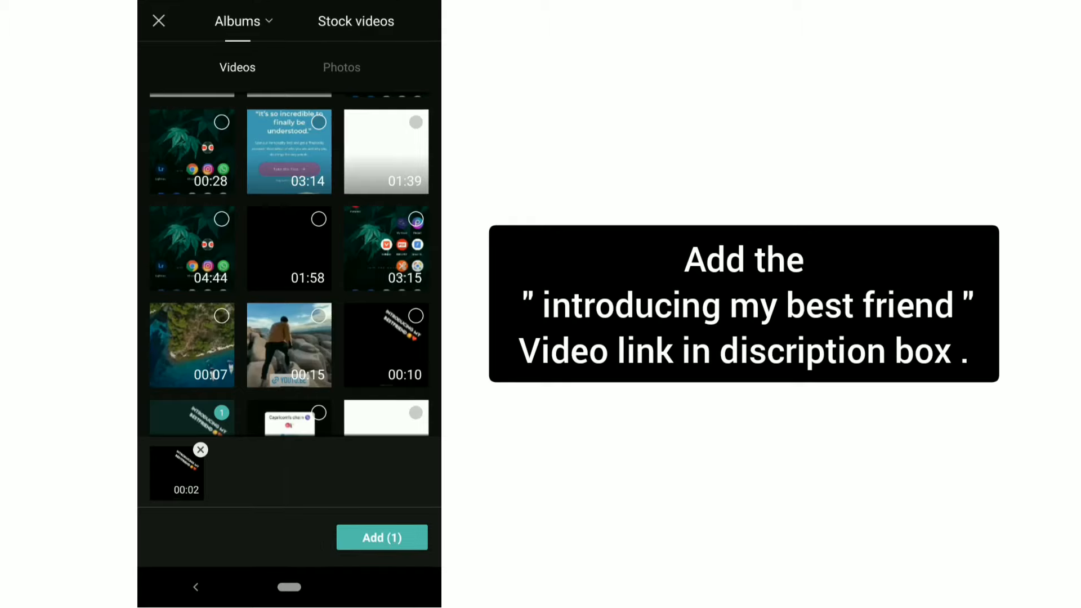
# Step: Add the 'introducing my best friend' intro clip and reopen the media picker for photos
pyautogui.click(382, 537)
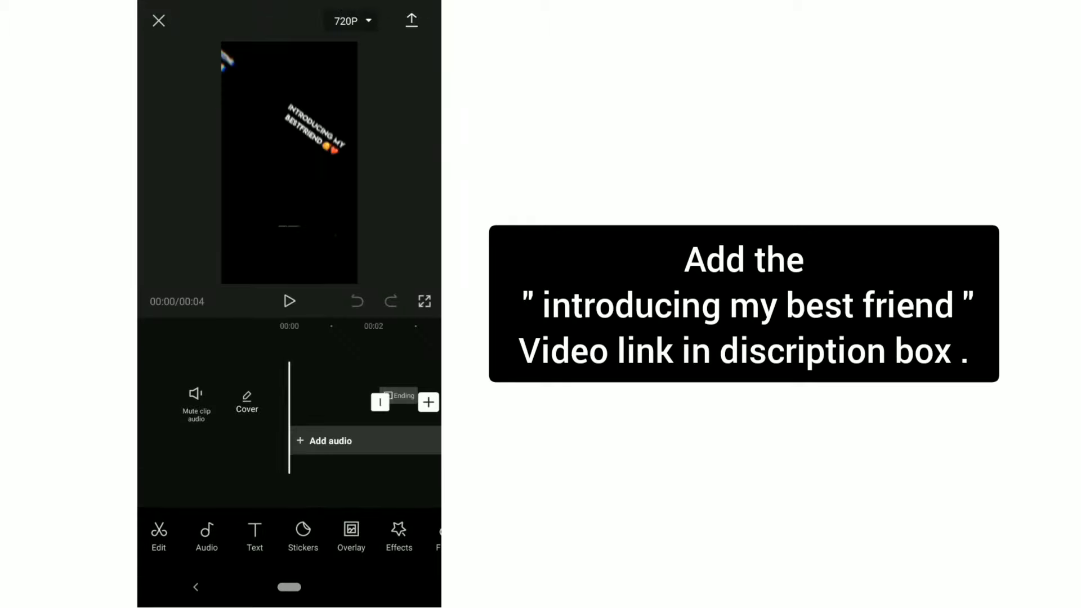
pyautogui.click(325, 403)
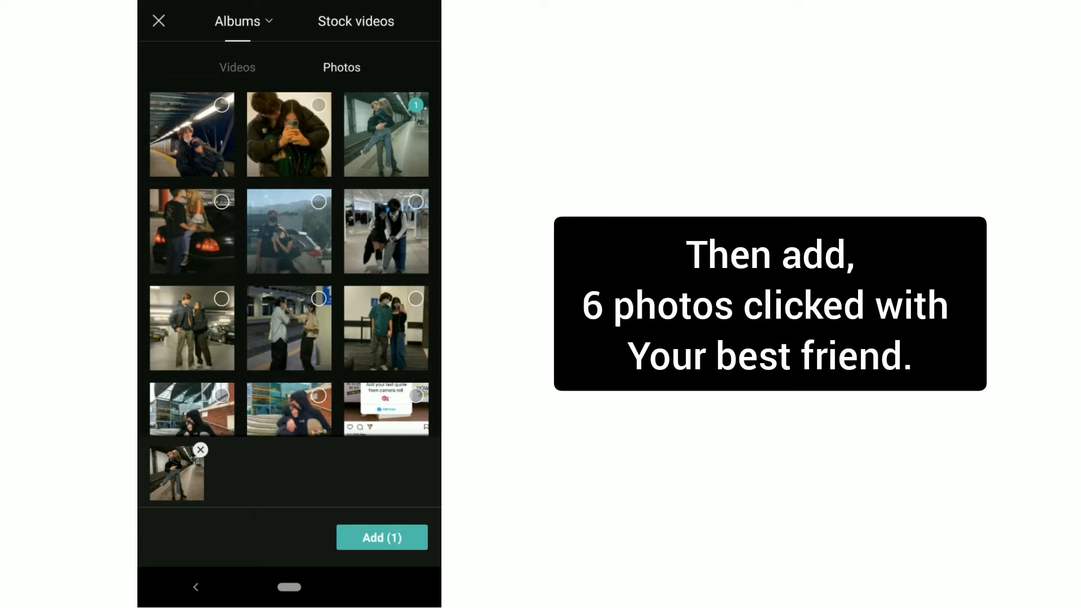
# Step: Add the six best-friend photos after the intro clip on the timeline
pyautogui.click(191, 134)
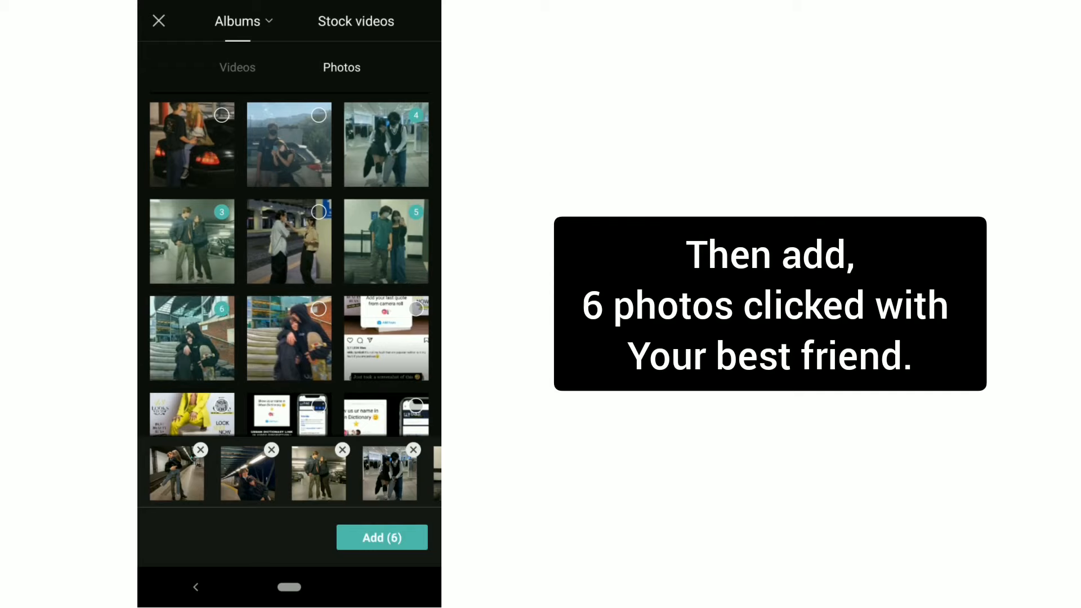
pyautogui.click(381, 538)
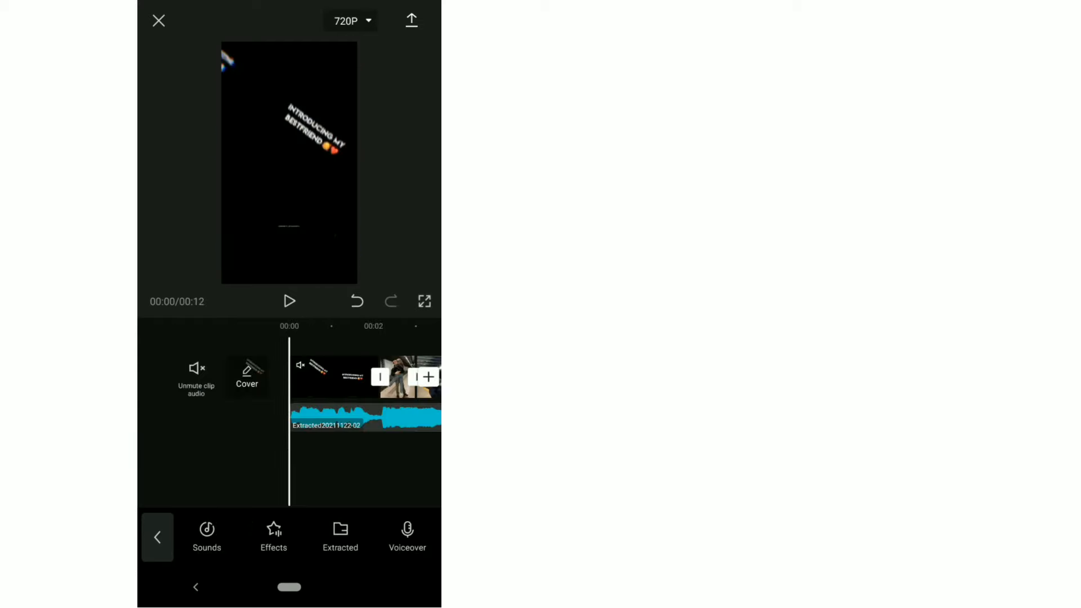
# Step: Give the first photo the Pendulum 1 combo animation and show combo presets for the second
pyautogui.click(289, 301)
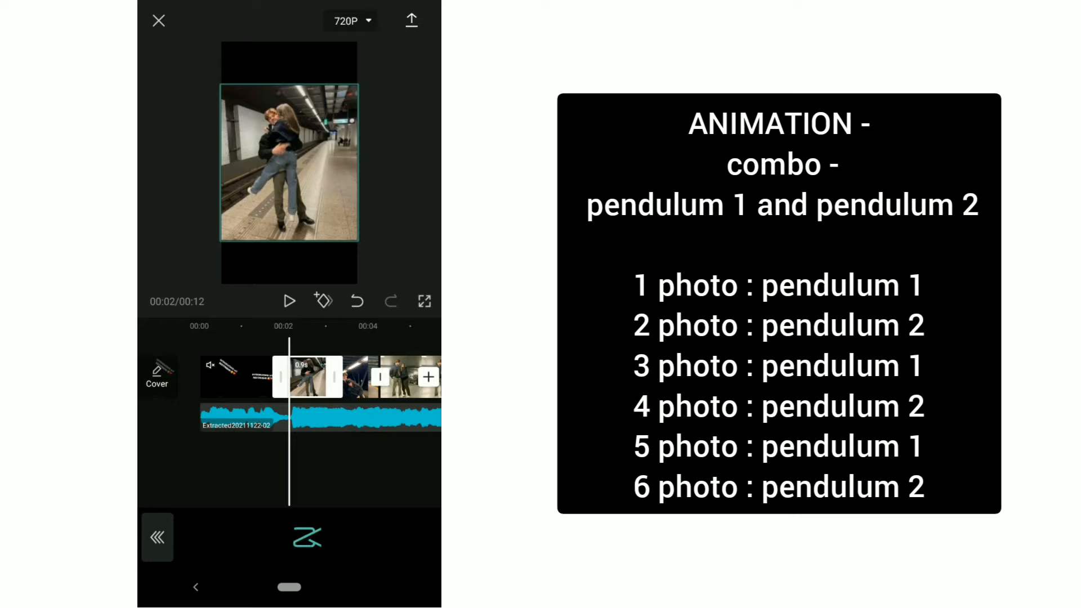
pyautogui.click(307, 537)
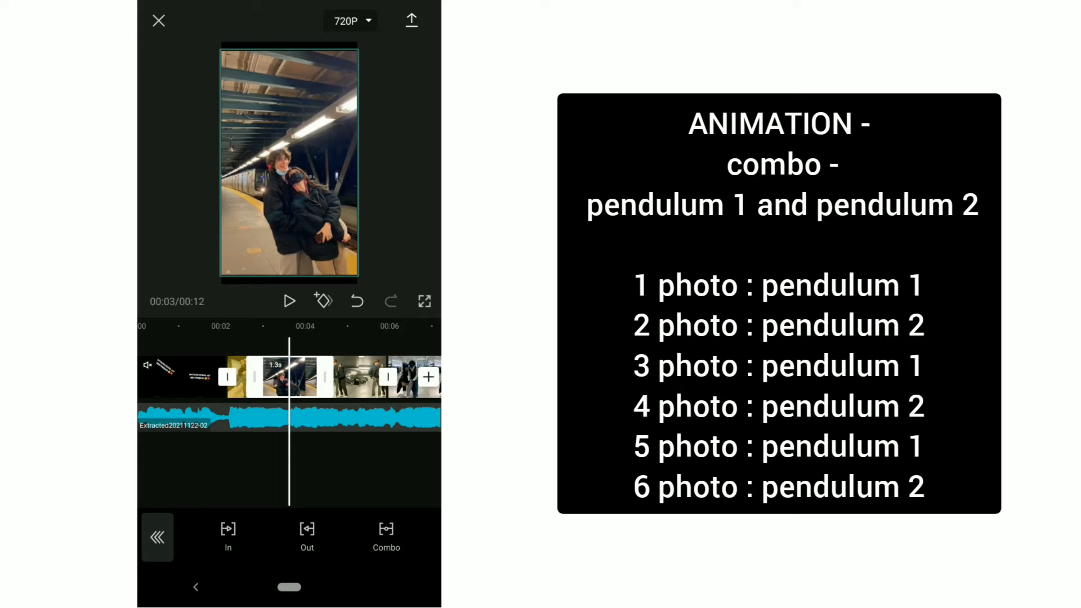
pyautogui.click(386, 536)
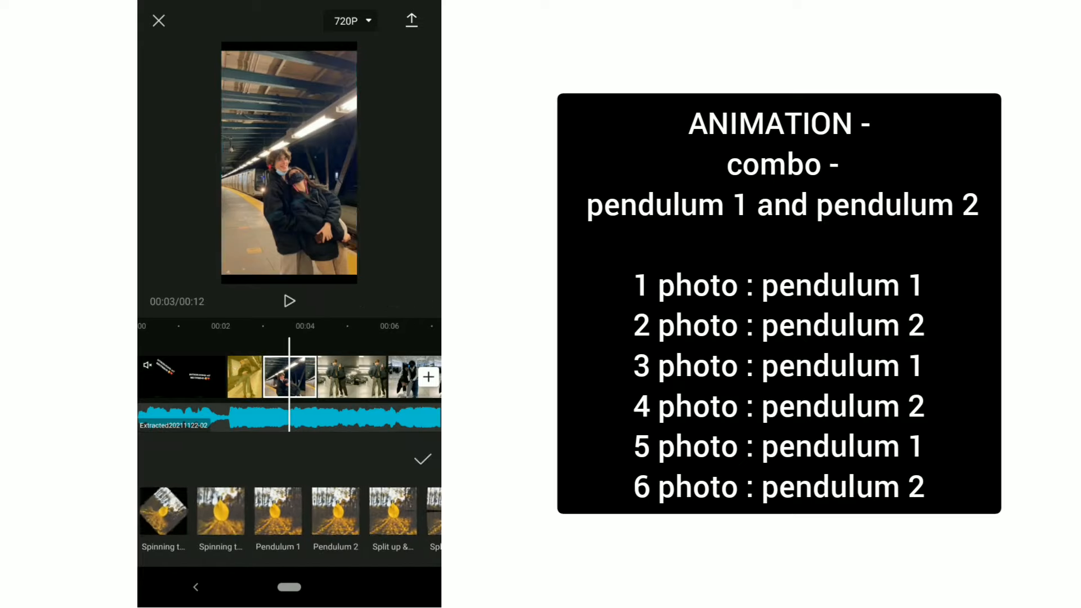
# Step: Apply Pendulum 2, 1, 2, 1 combo animations to photos two through five
pyautogui.click(422, 459)
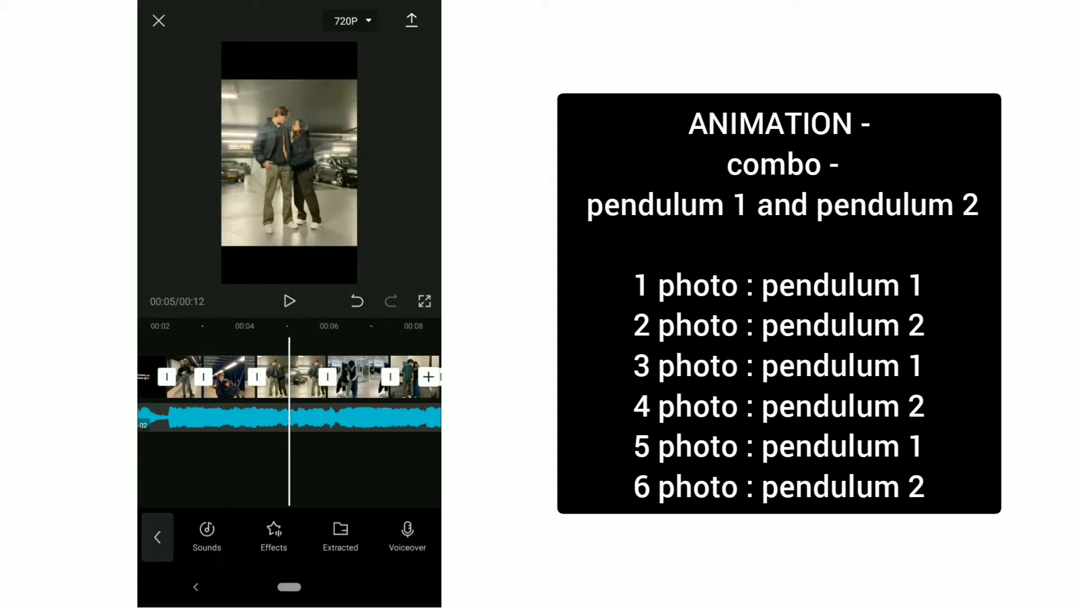
pyautogui.click(289, 376)
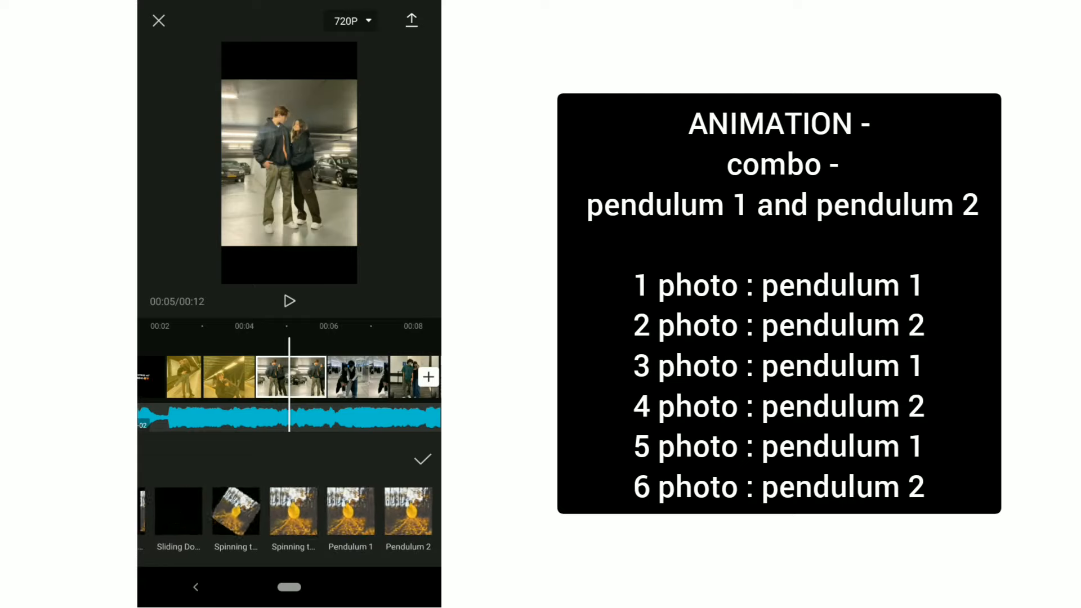
pyautogui.click(289, 376)
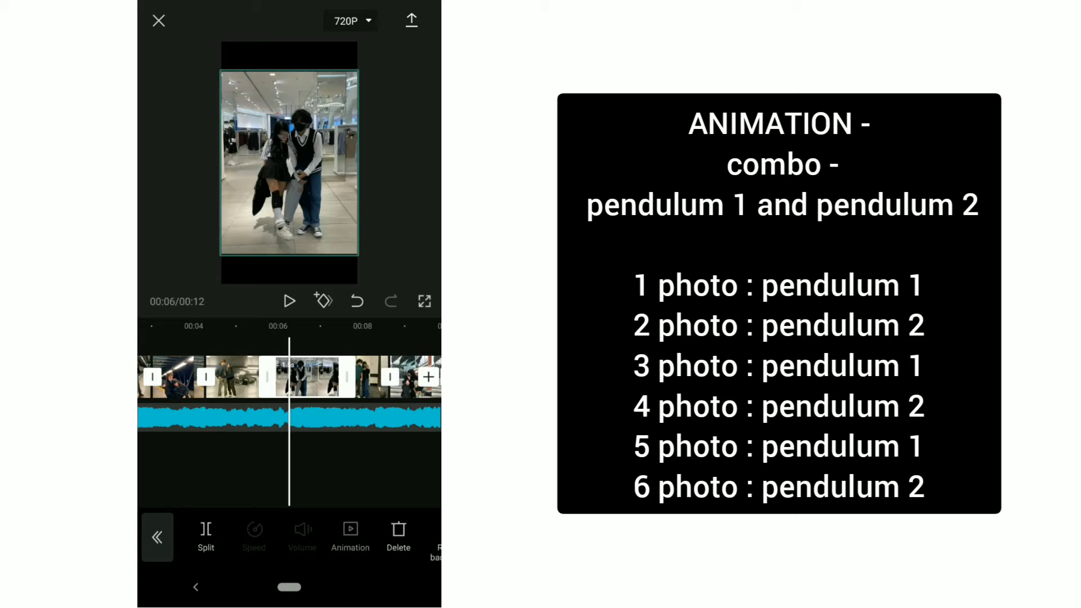
pyautogui.click(349, 534)
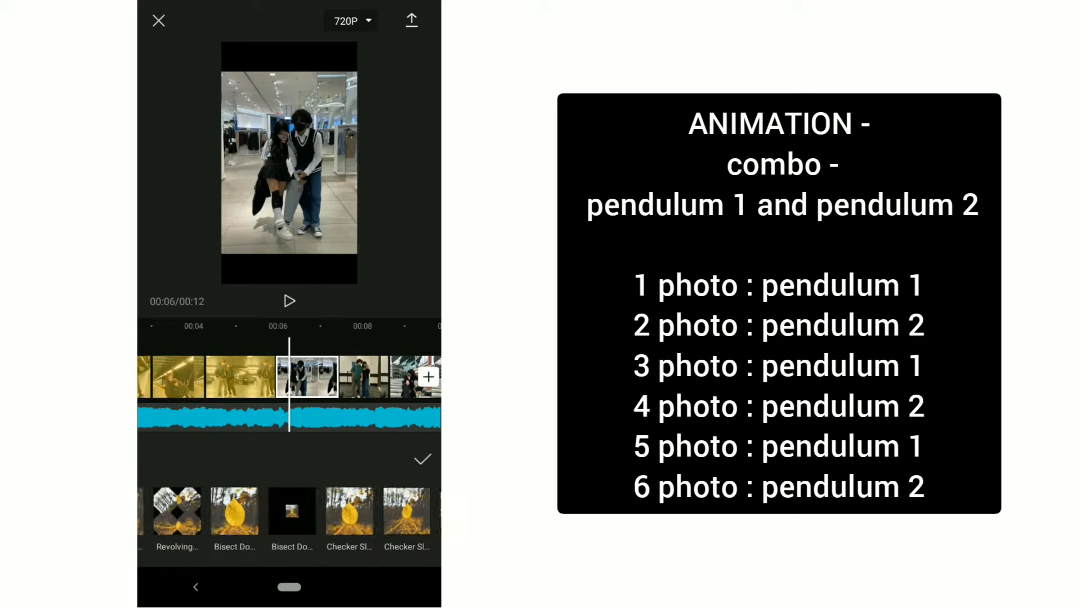
pyautogui.hscroll(-3)
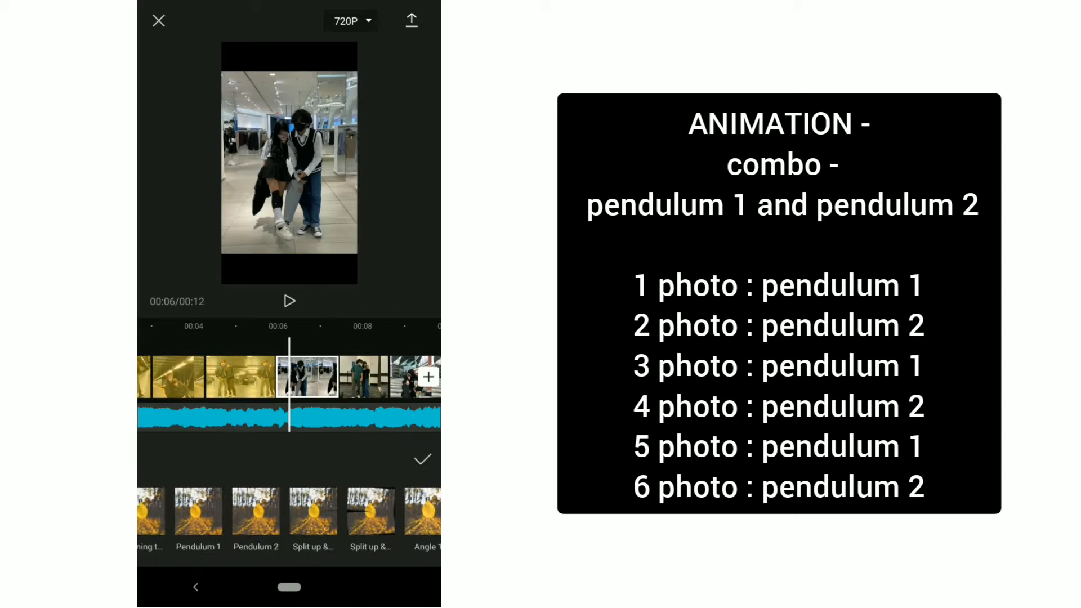
pyautogui.click(422, 458)
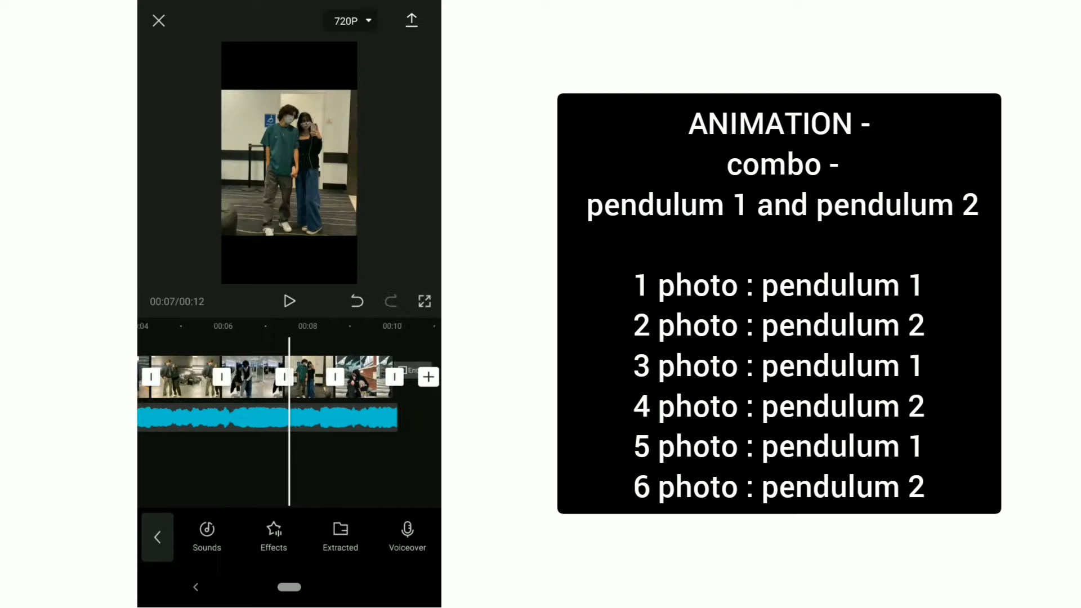
pyautogui.click(290, 377)
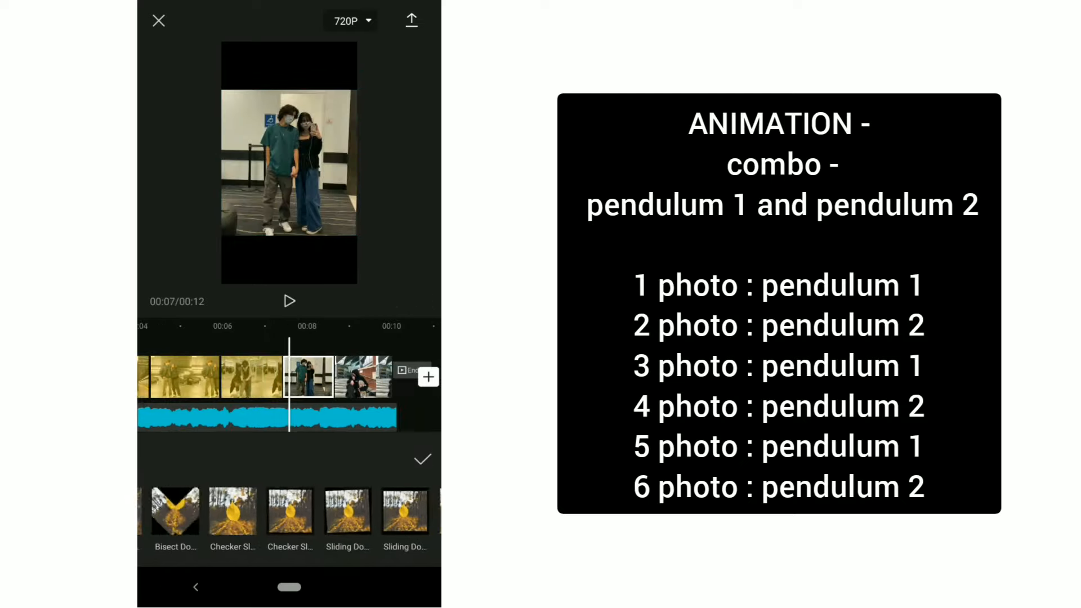
pyautogui.click(291, 512)
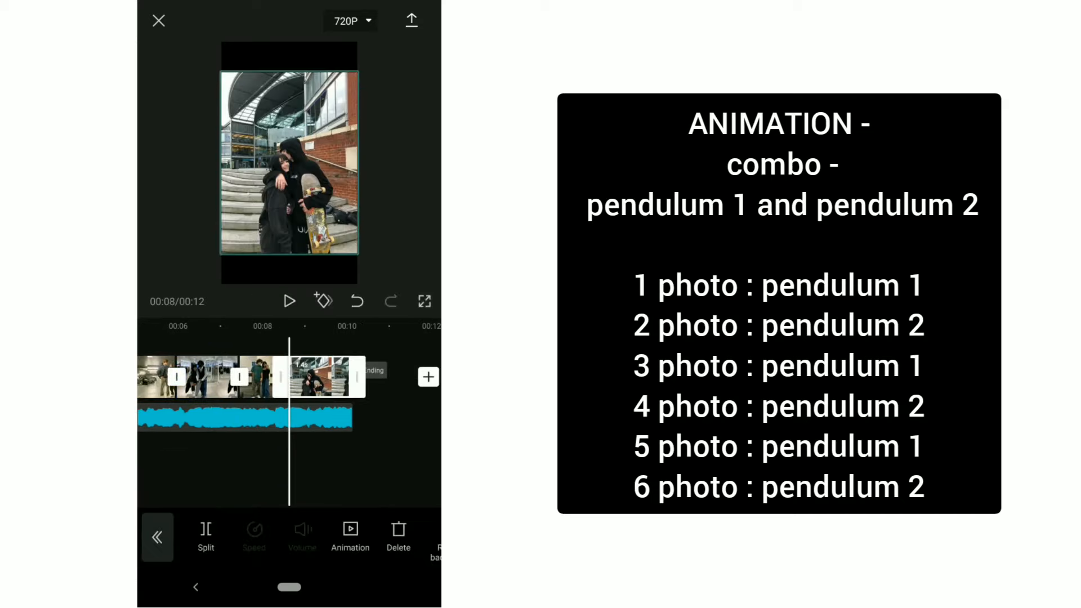
# Step: Give the sixth photo the Pendulum 2 combo animation
pyautogui.click(349, 534)
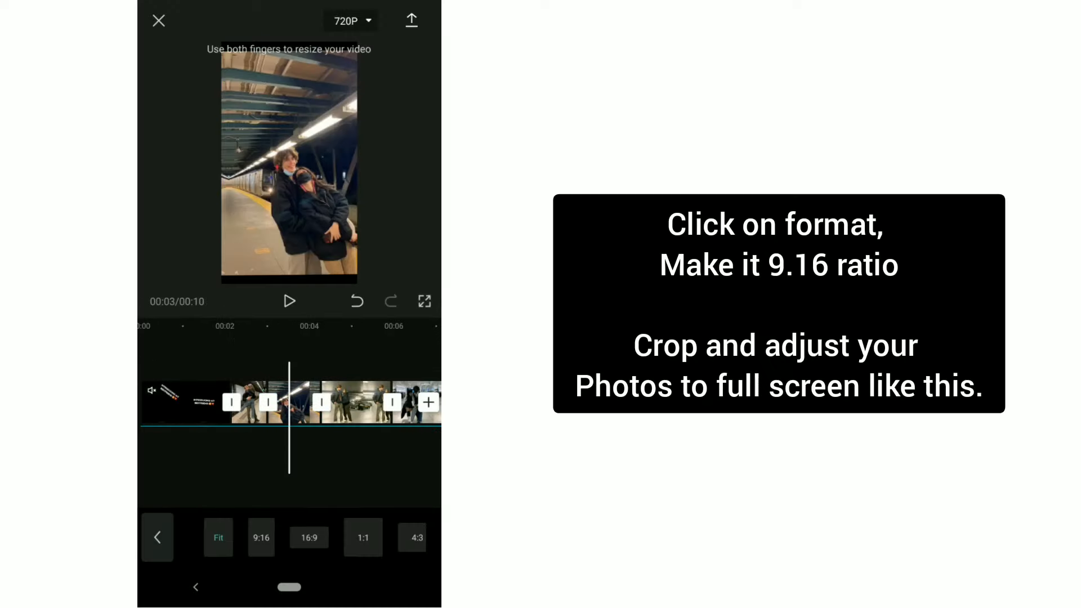
# Step: Set the video to 9:16 with photos filling the frame and export at 720P
pyautogui.click(260, 538)
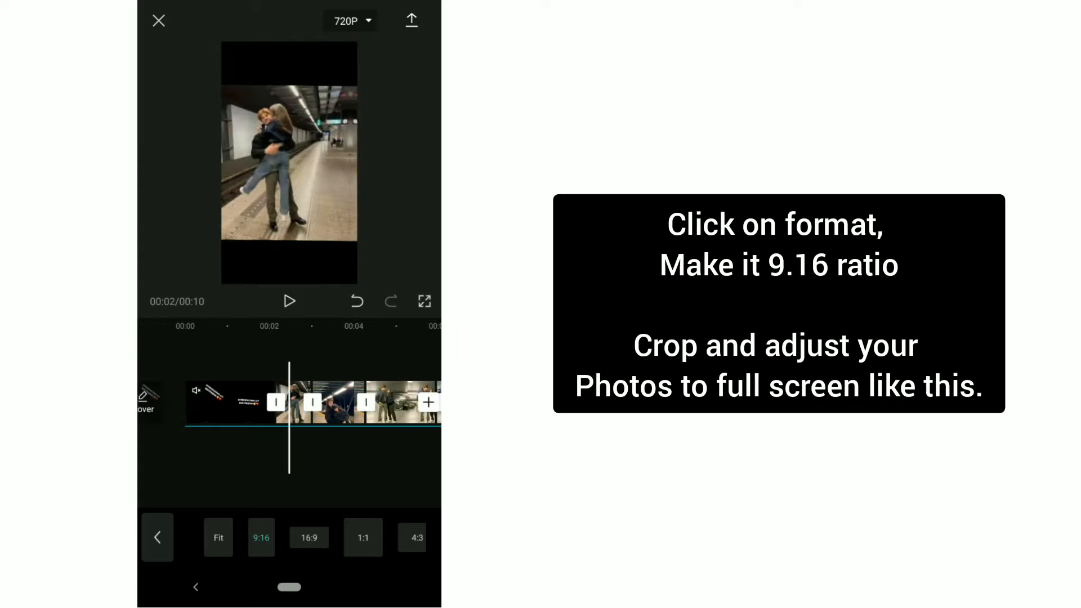
pyautogui.click(260, 537)
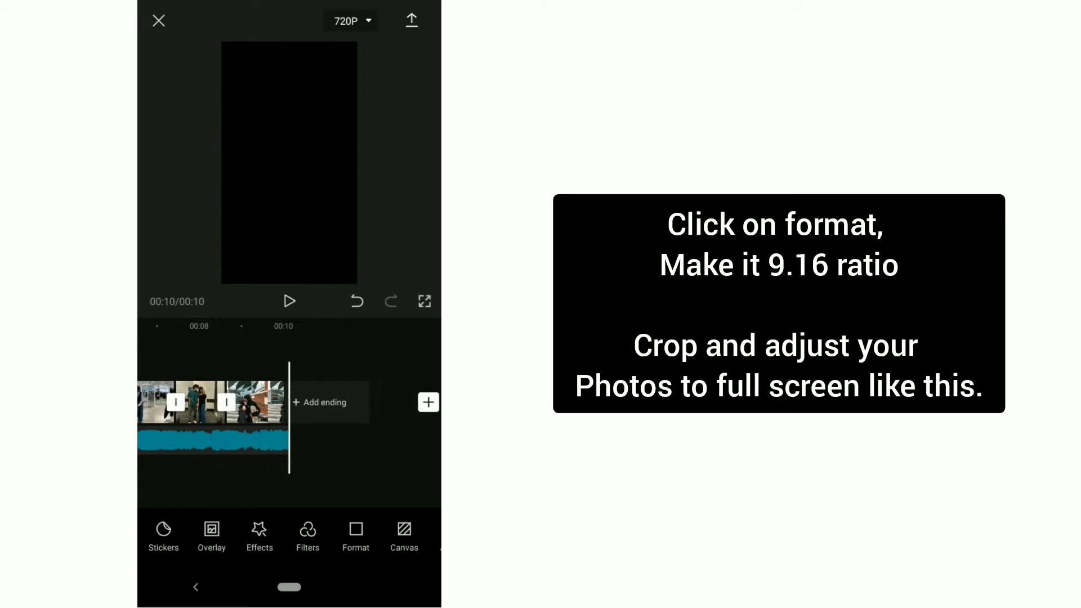
pyautogui.click(411, 20)
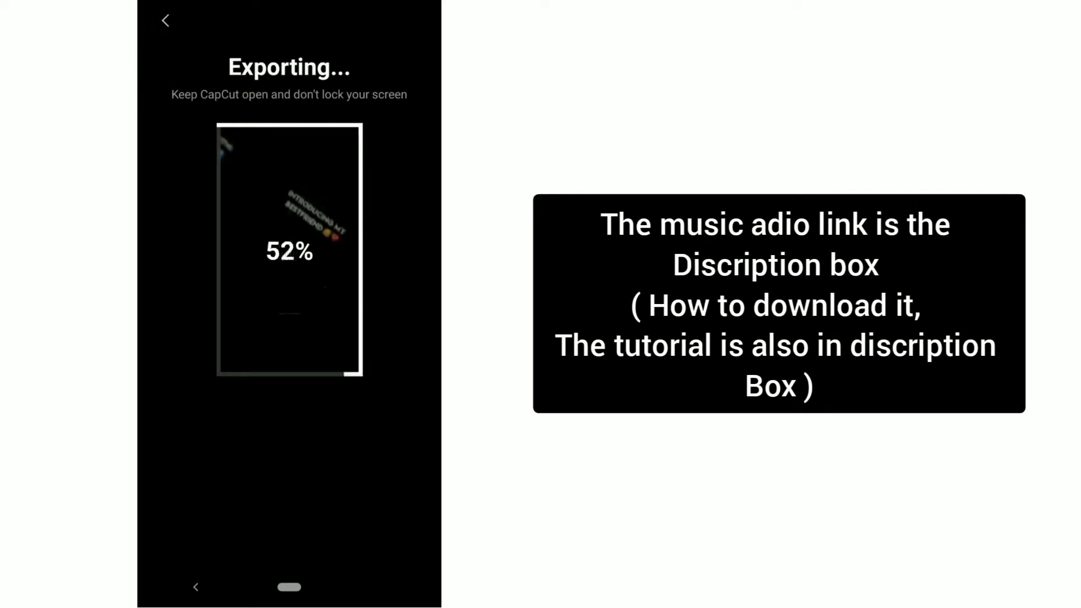